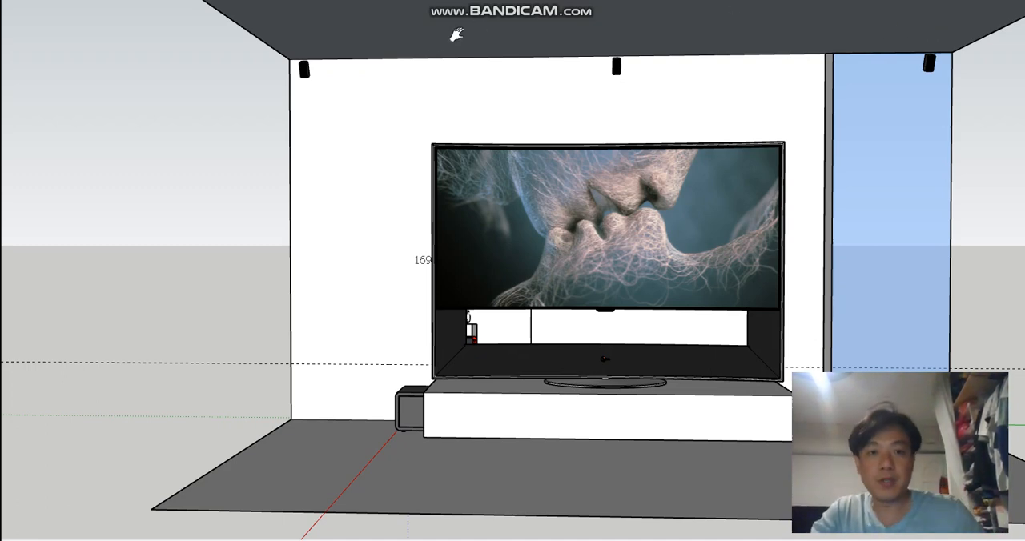
{"action": "mouse_move", "coordinate": [324, 64]}
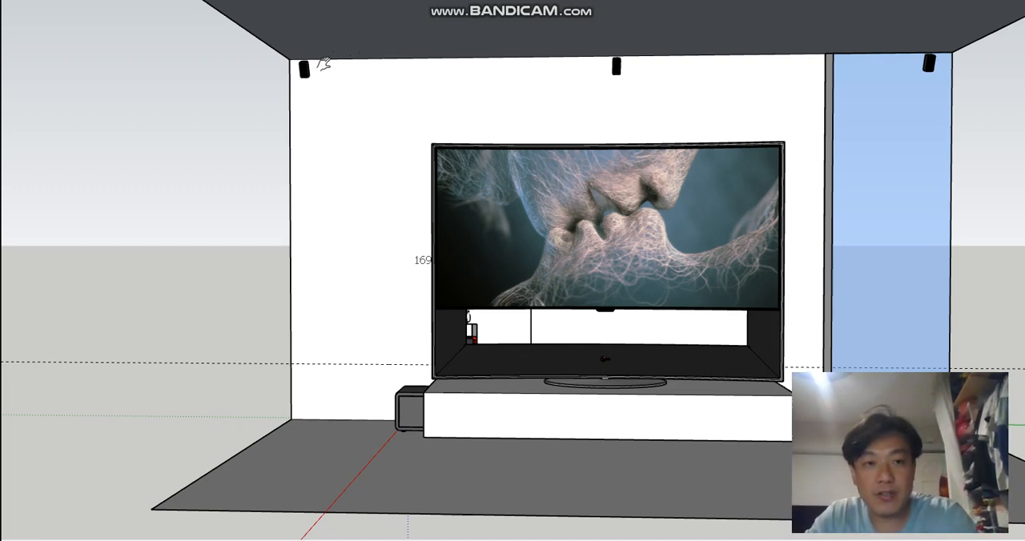
{"action": "mouse_move", "coordinate": [782, 178]}
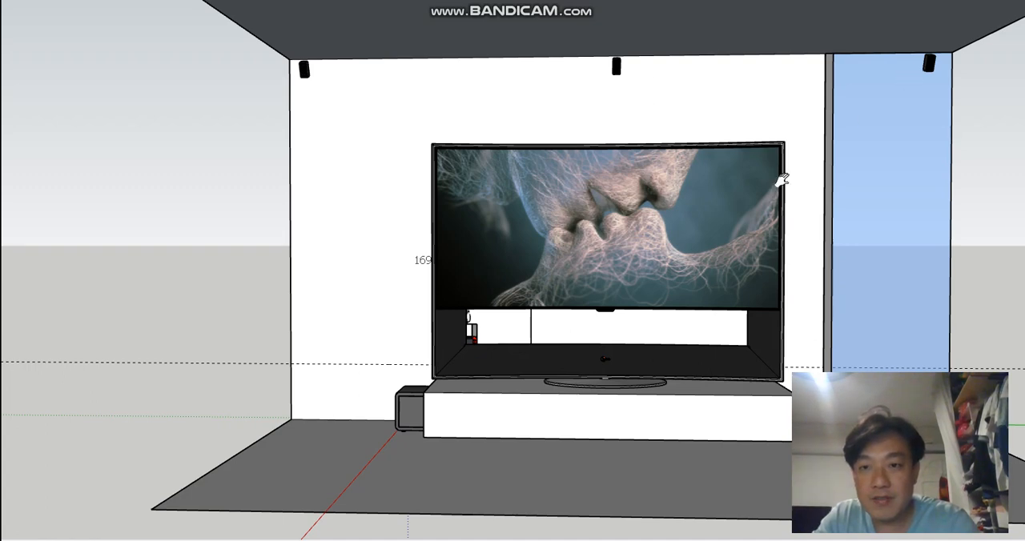
{"action": "mouse_move", "coordinate": [393, 414]}
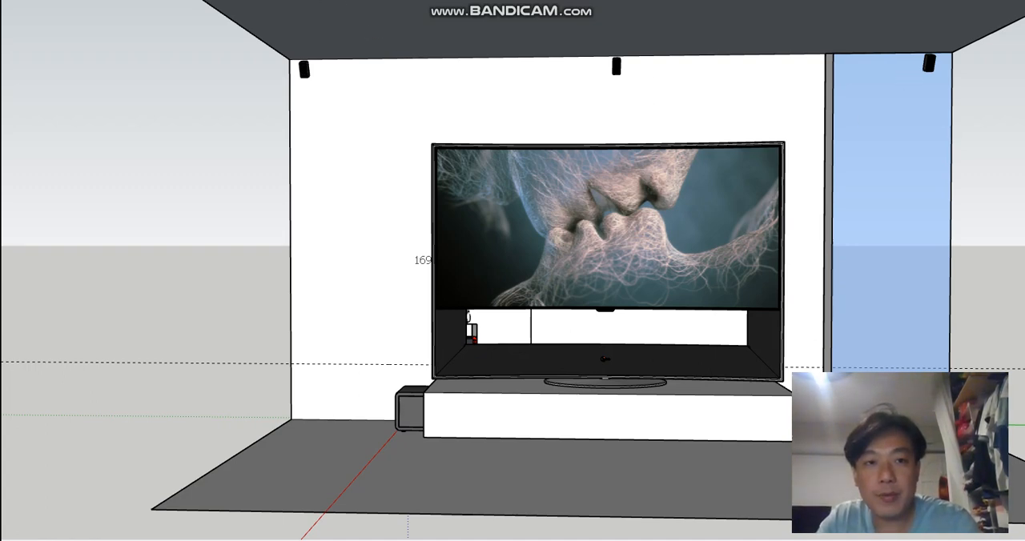
{"action": "mouse_move", "coordinate": [705, 237]}
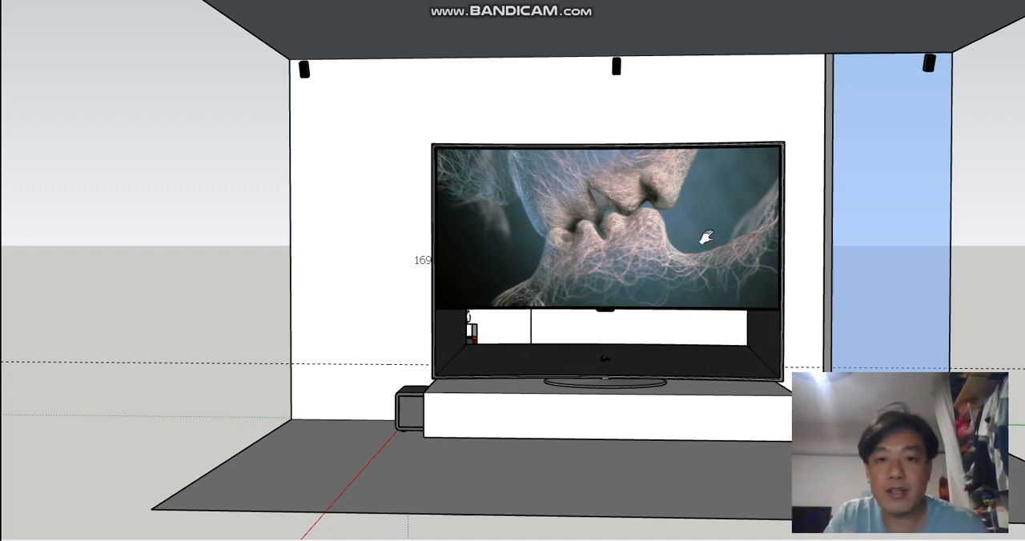
{"action": "mouse_move", "coordinate": [649, 195]}
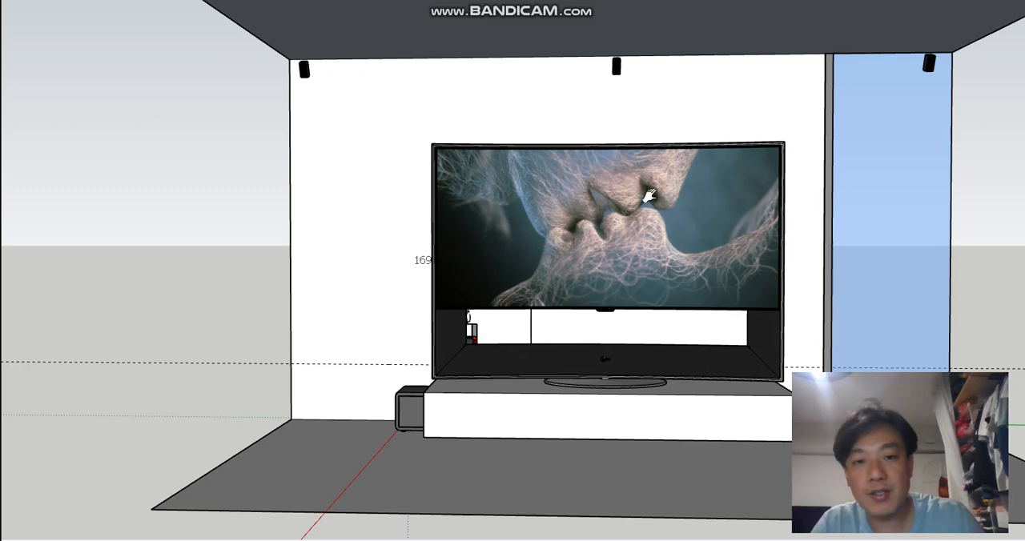
{"action": "mouse_move", "coordinate": [499, 388]}
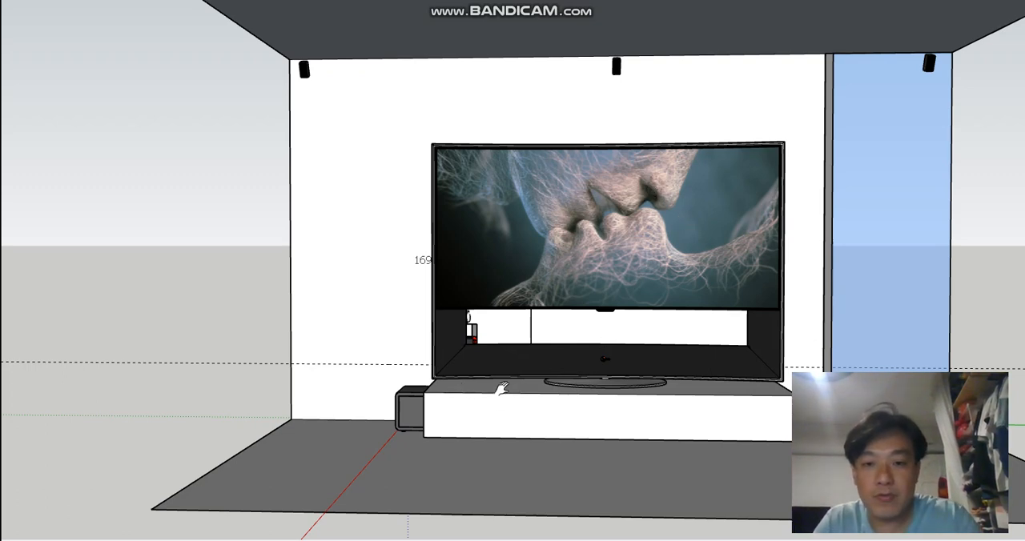
{"action": "mouse_move", "coordinate": [606, 391]}
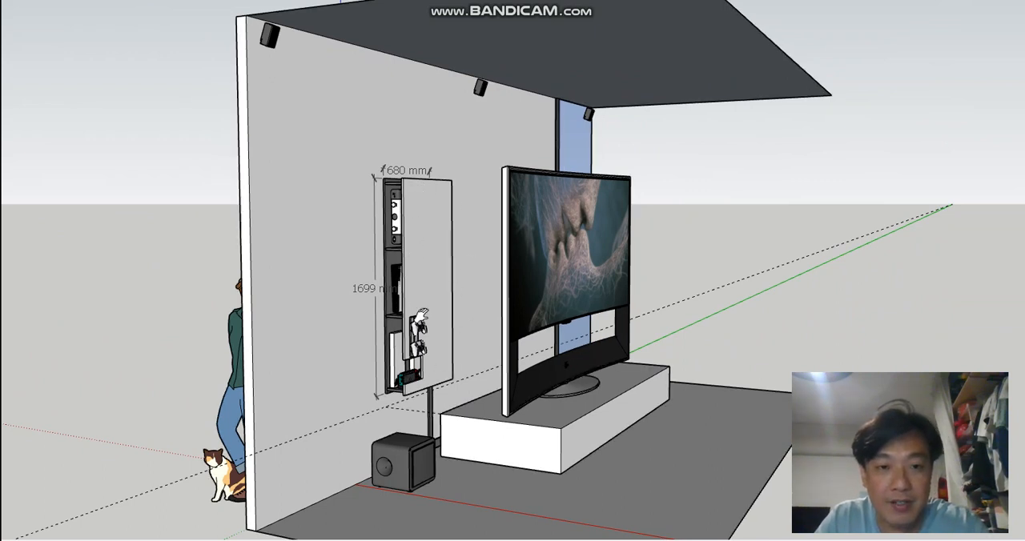
{"action": "mouse_move", "coordinate": [418, 291]}
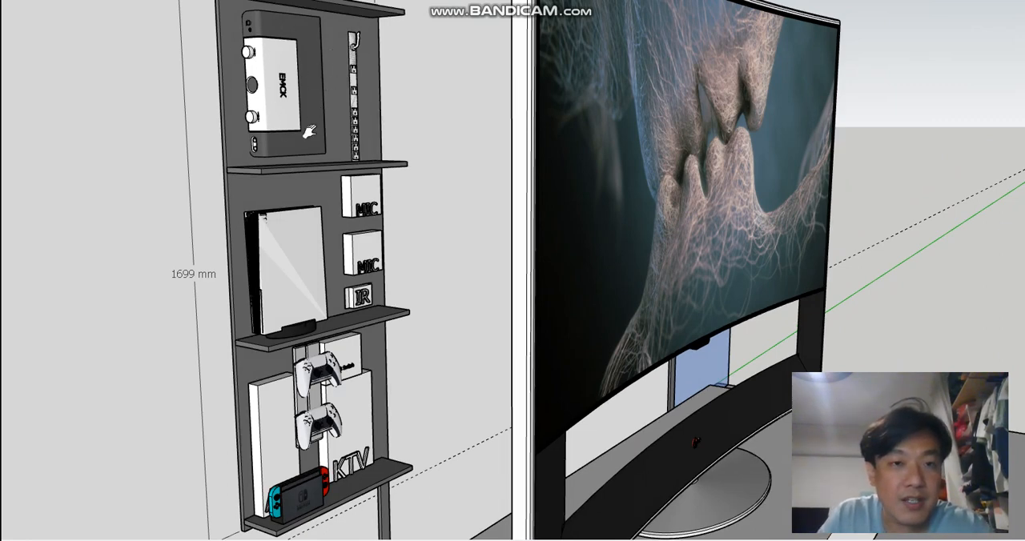
{"action": "mouse_move", "coordinate": [320, 238]}
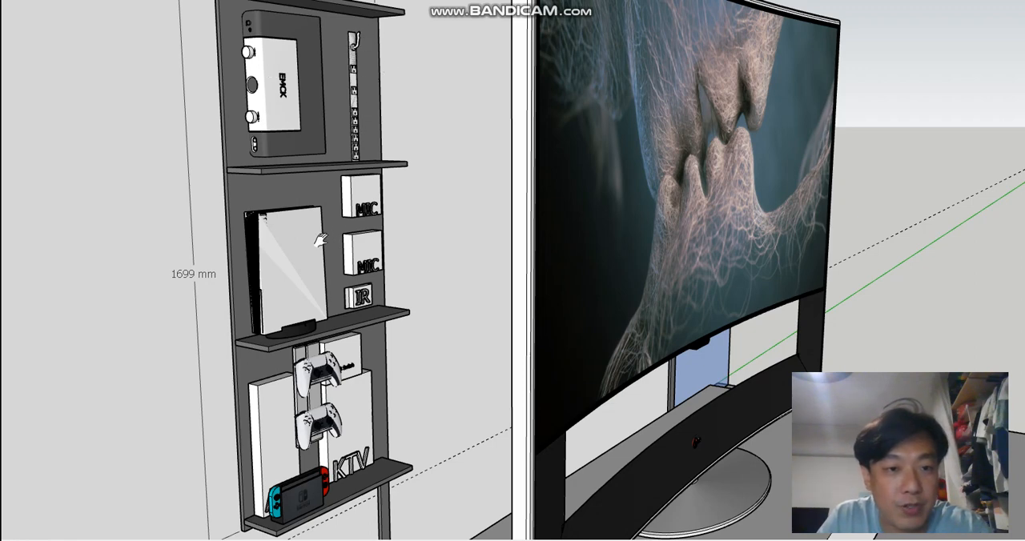
{"action": "mouse_move", "coordinate": [301, 269]}
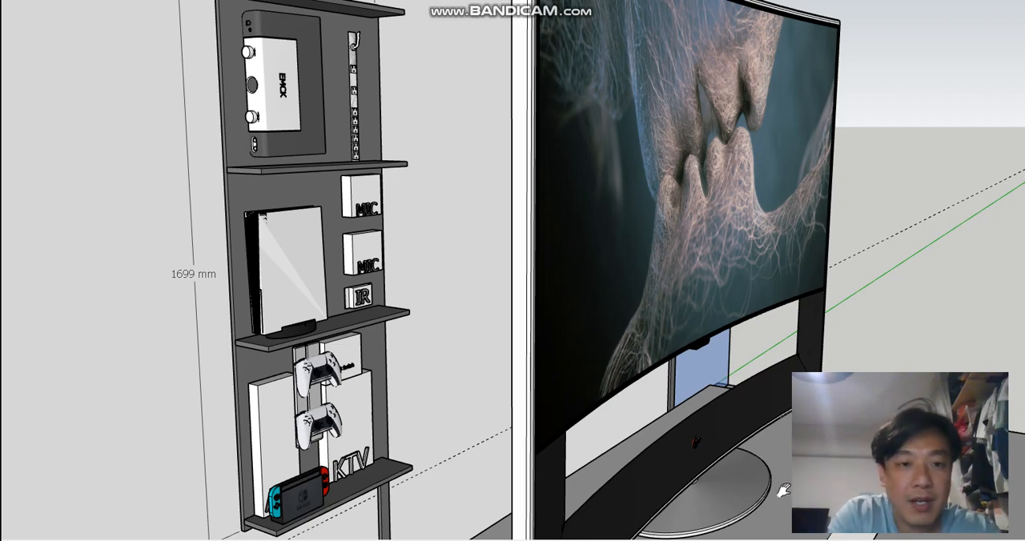
{"action": "mouse_move", "coordinate": [381, 370]}
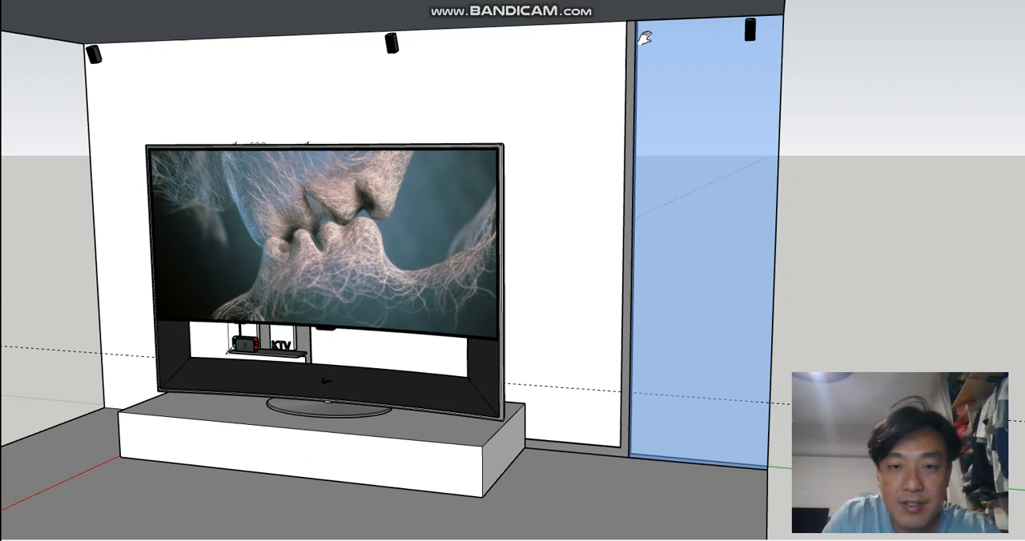
{"action": "mouse_move", "coordinate": [808, 385]}
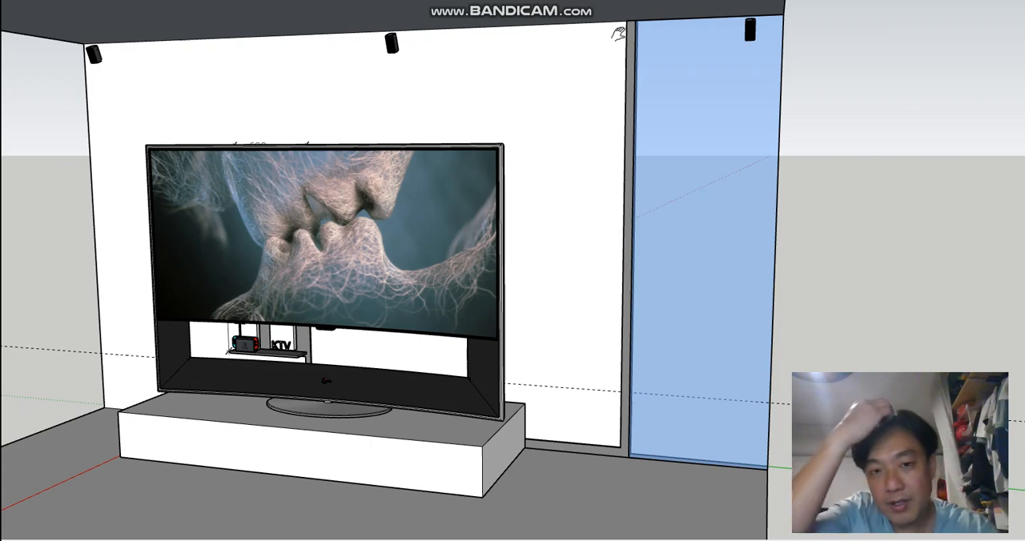
{"action": "mouse_move", "coordinate": [397, 225]}
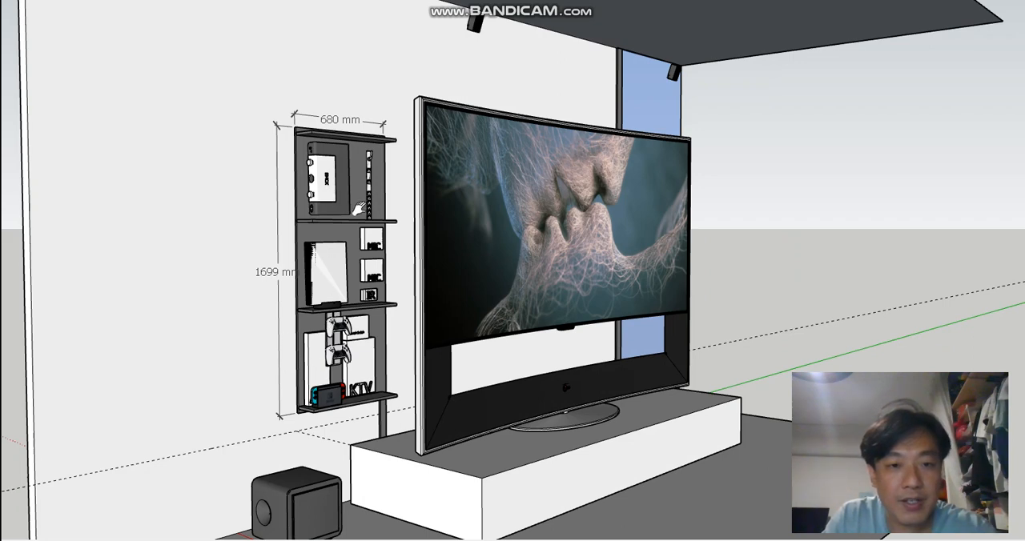
{"action": "mouse_move", "coordinate": [404, 367]}
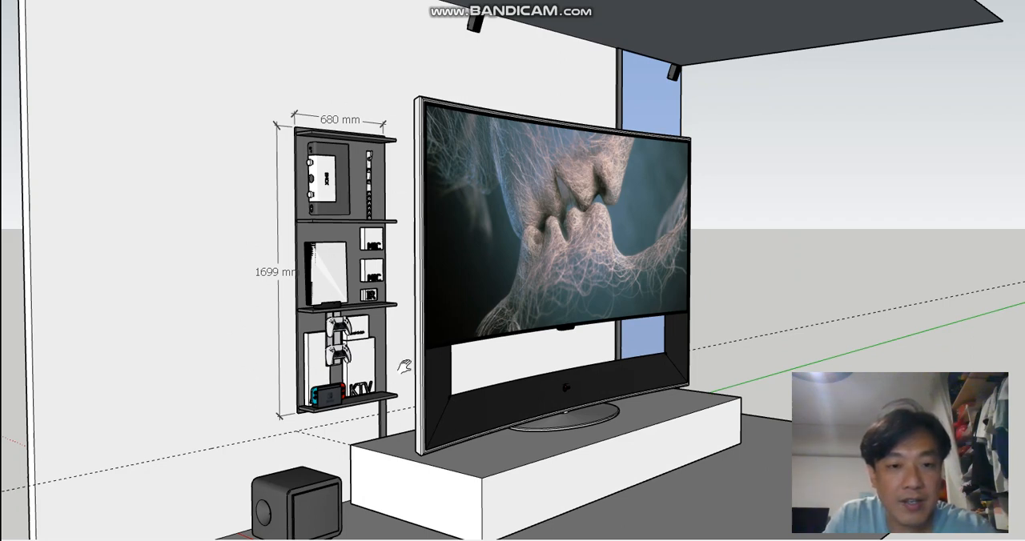
{"action": "mouse_move", "coordinate": [349, 175]}
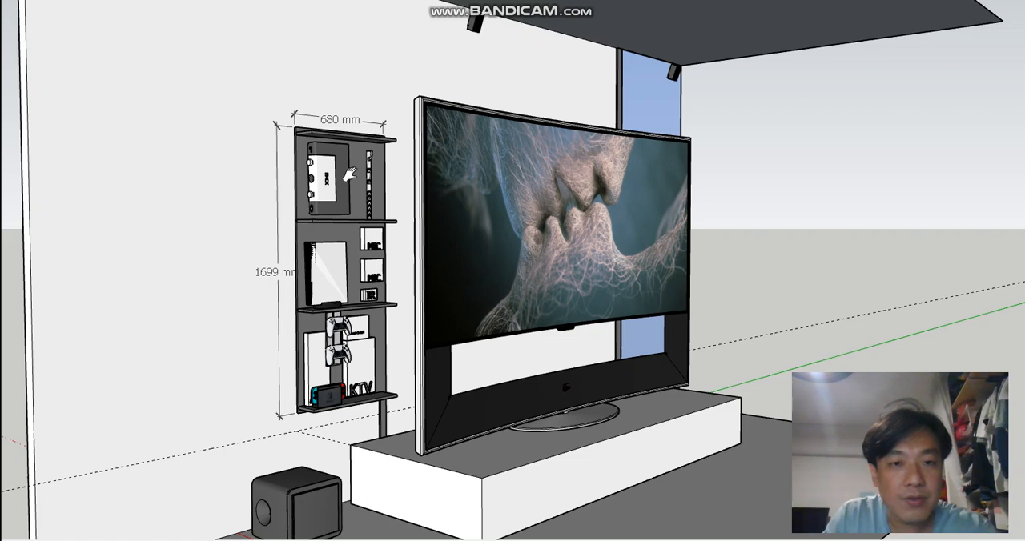